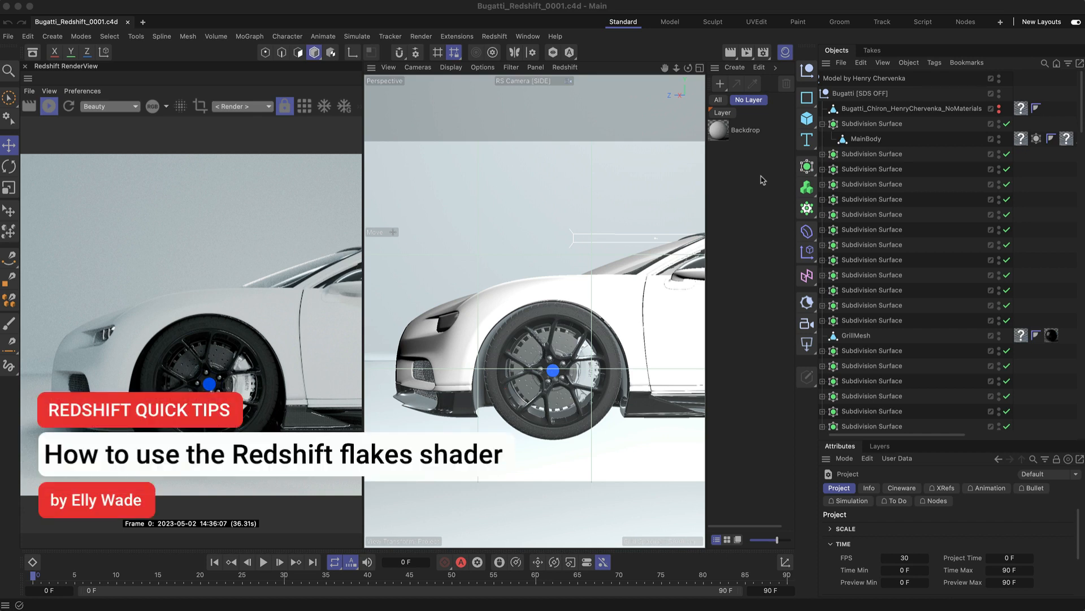
mouse_move(763, 179)
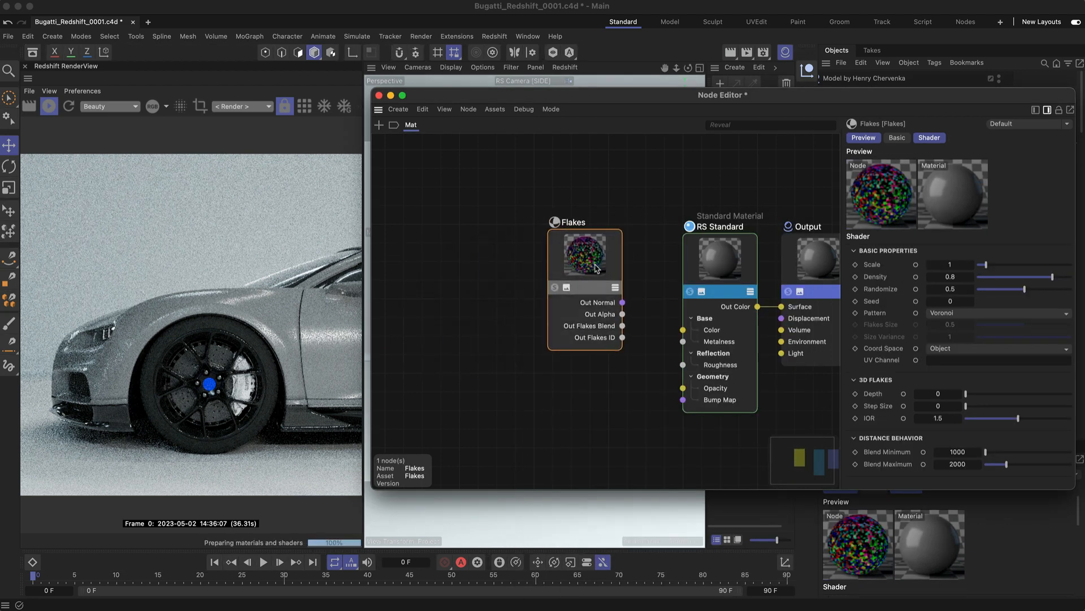
mouse_move(604, 273)
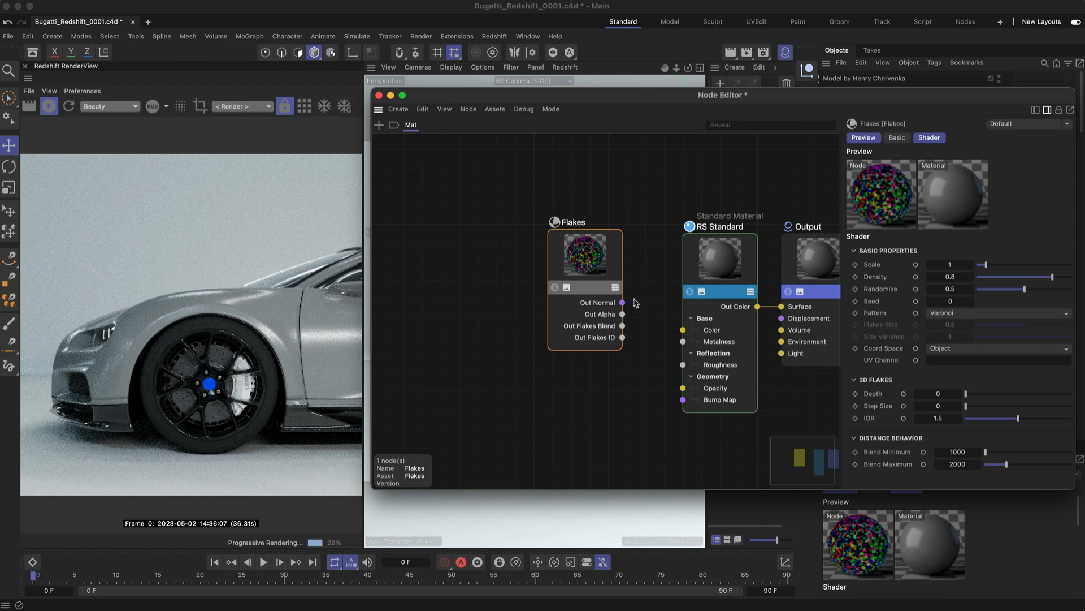
- Wire the Flakes Out Normal into the RS Standard material's Bump Map input
drag(622, 303, 682, 399)
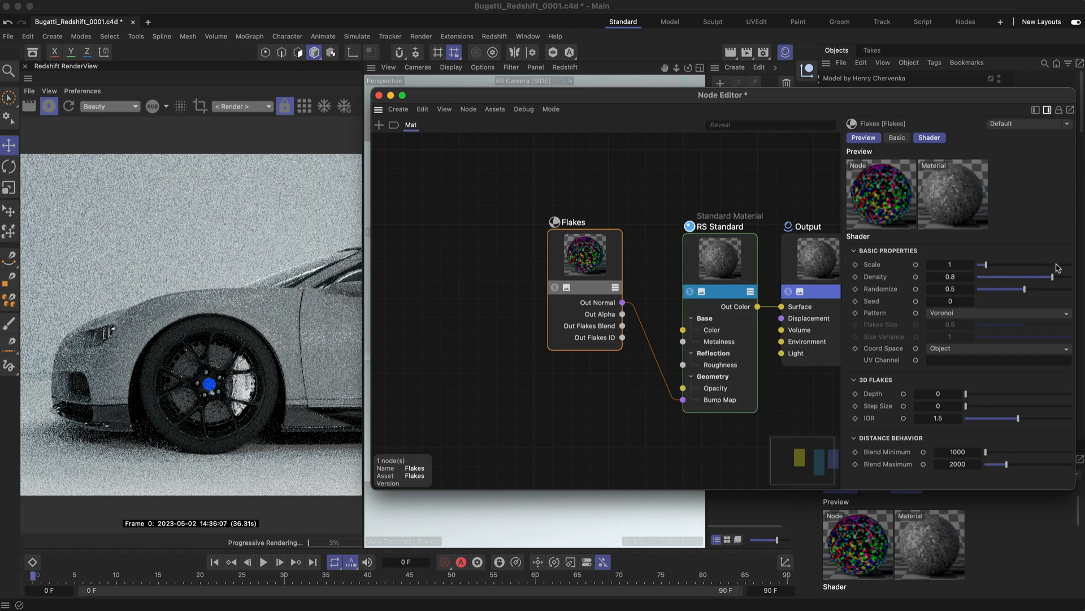
- Set the flakes scale to 0.95 and lower the flake density to about 0.19
drag(983, 265, 1055, 264)
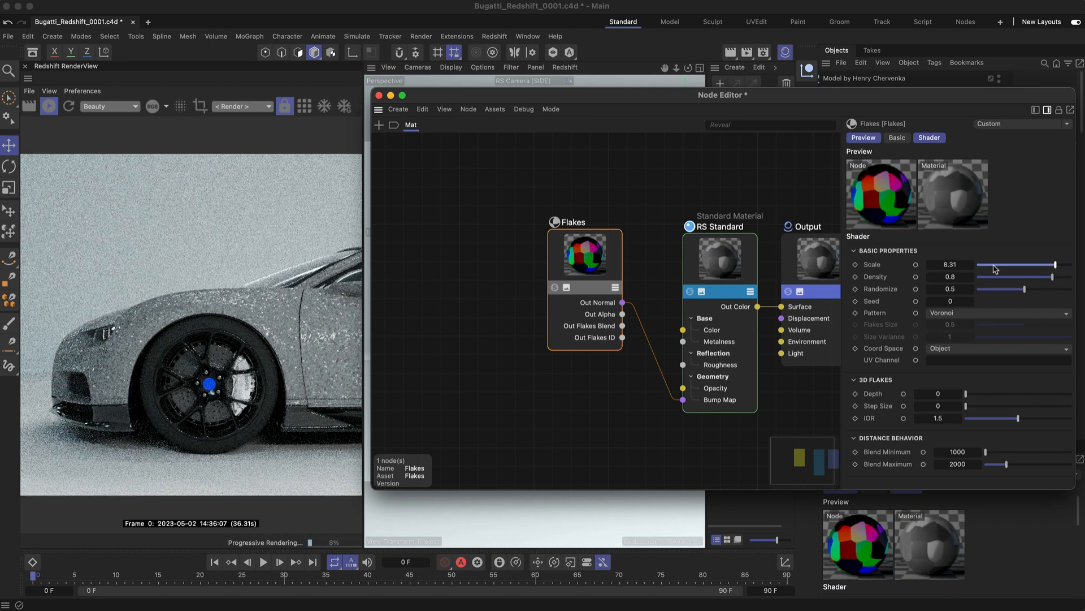
drag(1045, 264, 979, 265)
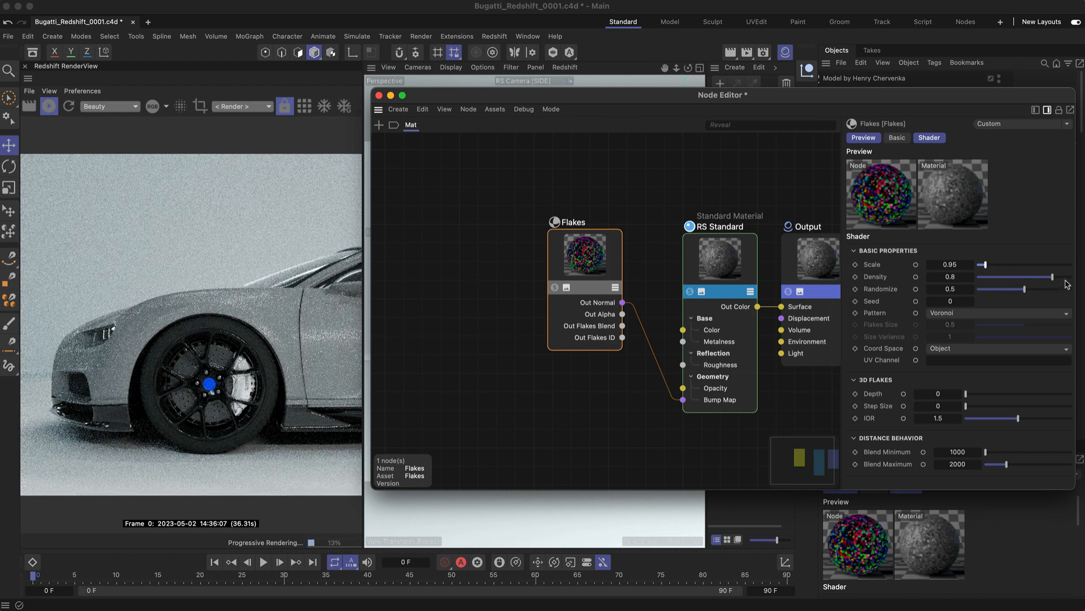
drag(1024, 276, 1059, 276)
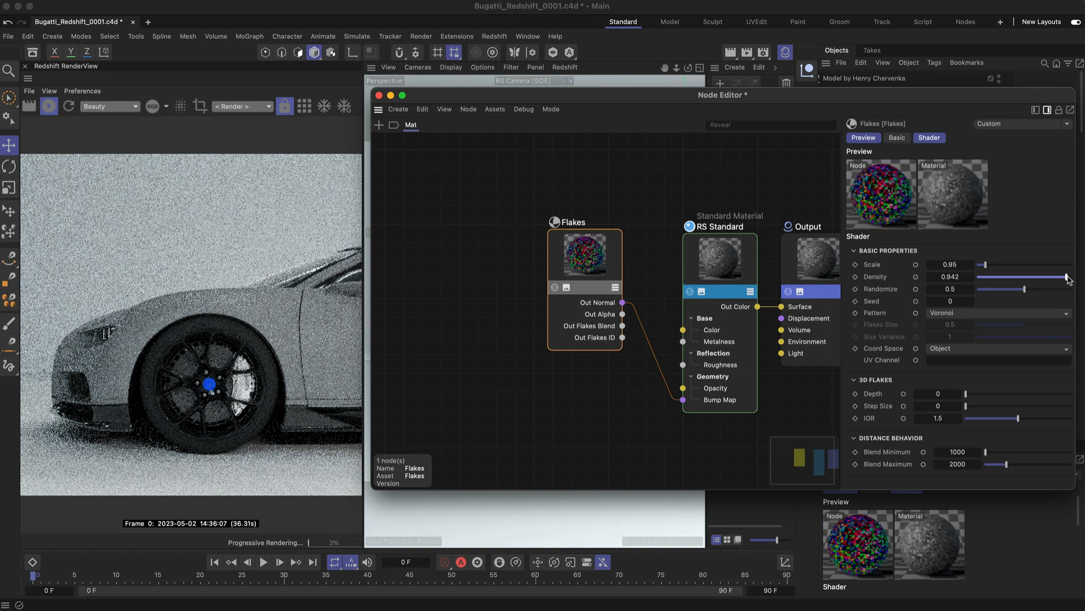
drag(1069, 276, 994, 276)
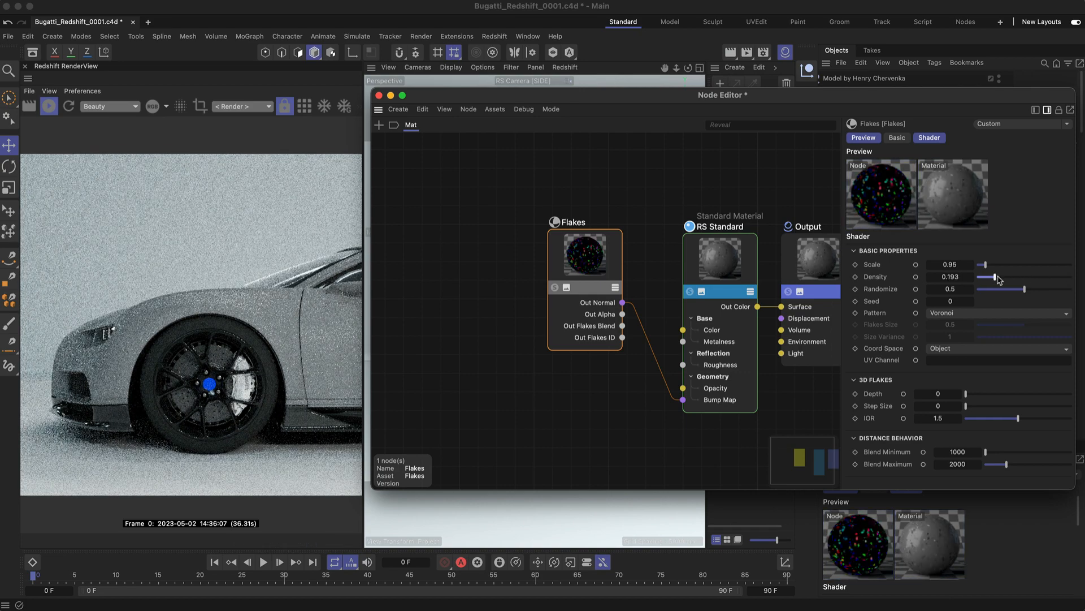
drag(989, 276, 1011, 276)
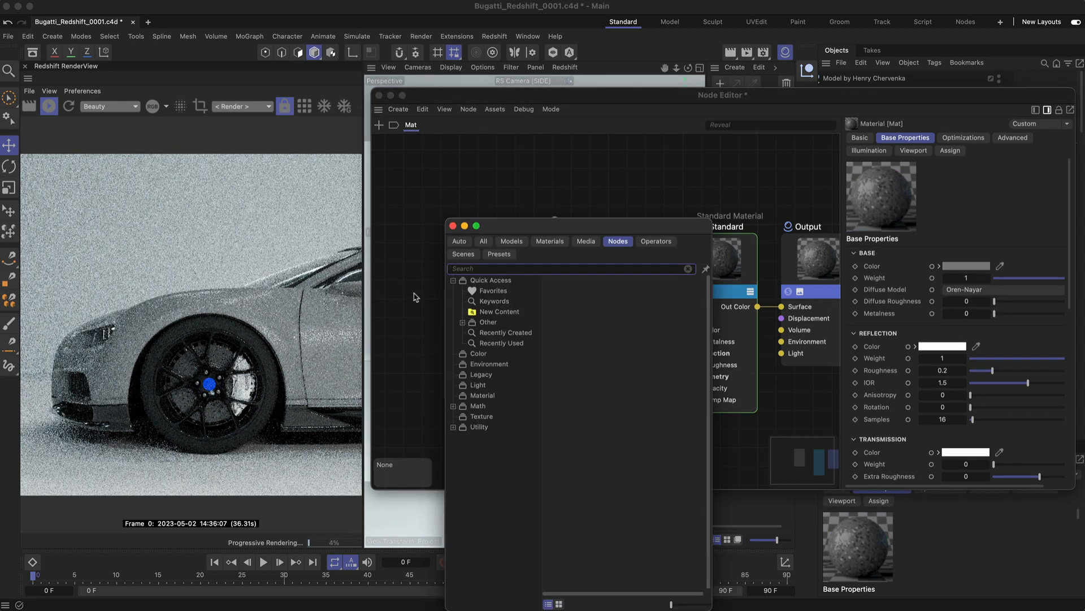
- Add a Maxon Noise node driving Flakes density and set flake randomize to 0
text(maxon)
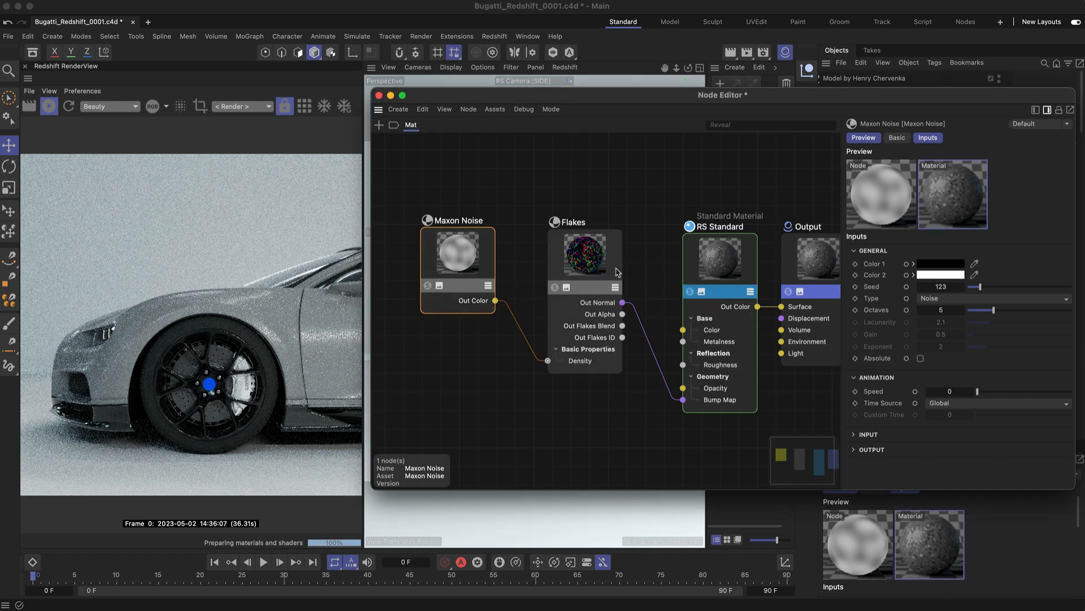
click(586, 256)
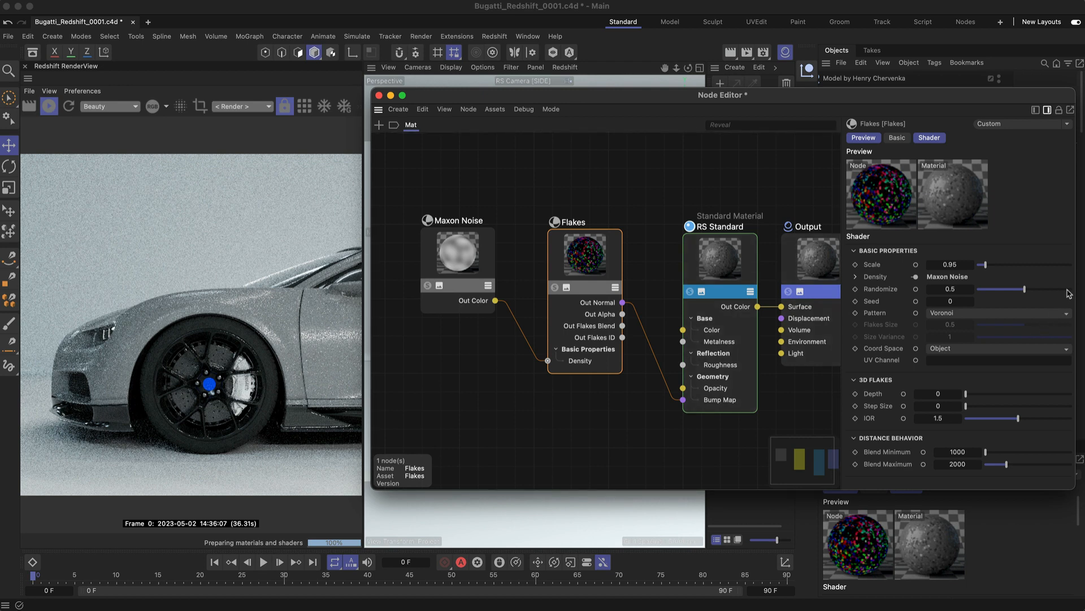
drag(1024, 288, 1066, 288)
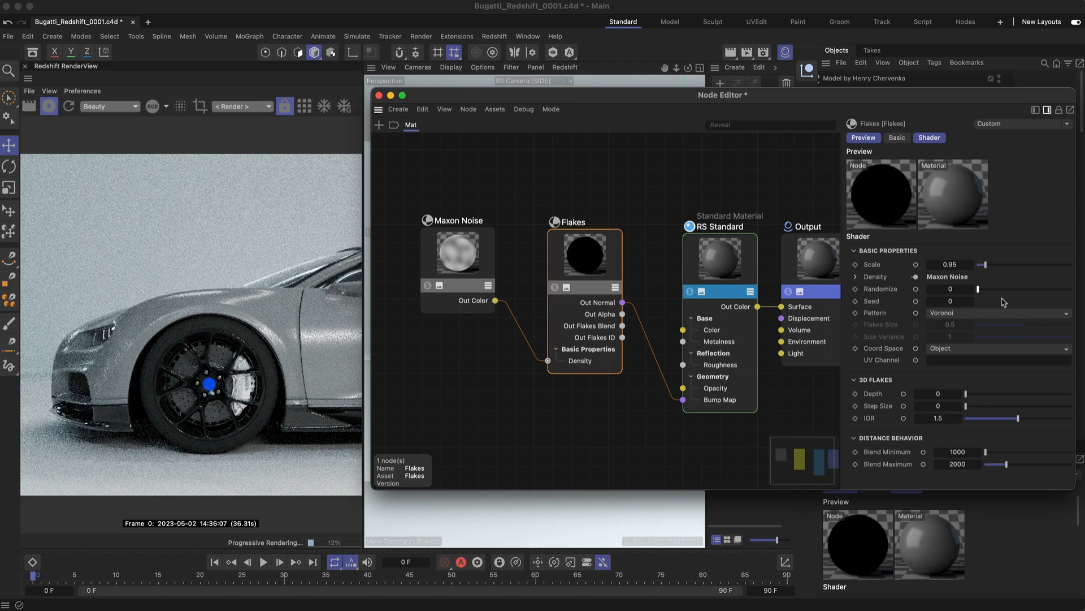
- Set flake randomize 0.63, seed 1, Dots pattern and flake size about 0.54
drag(952, 288, 1031, 288)
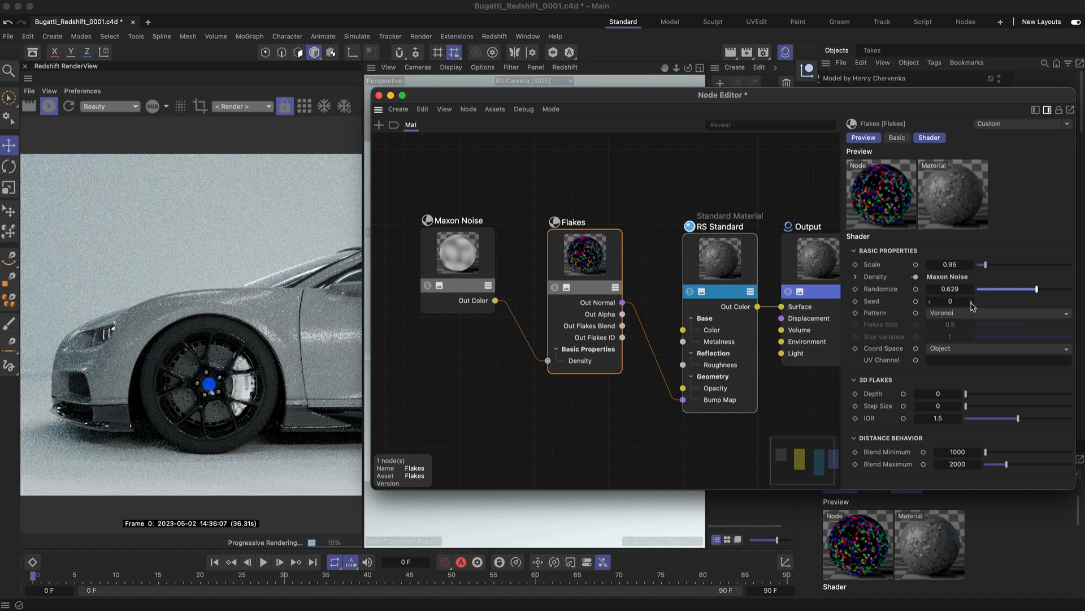
click(970, 301)
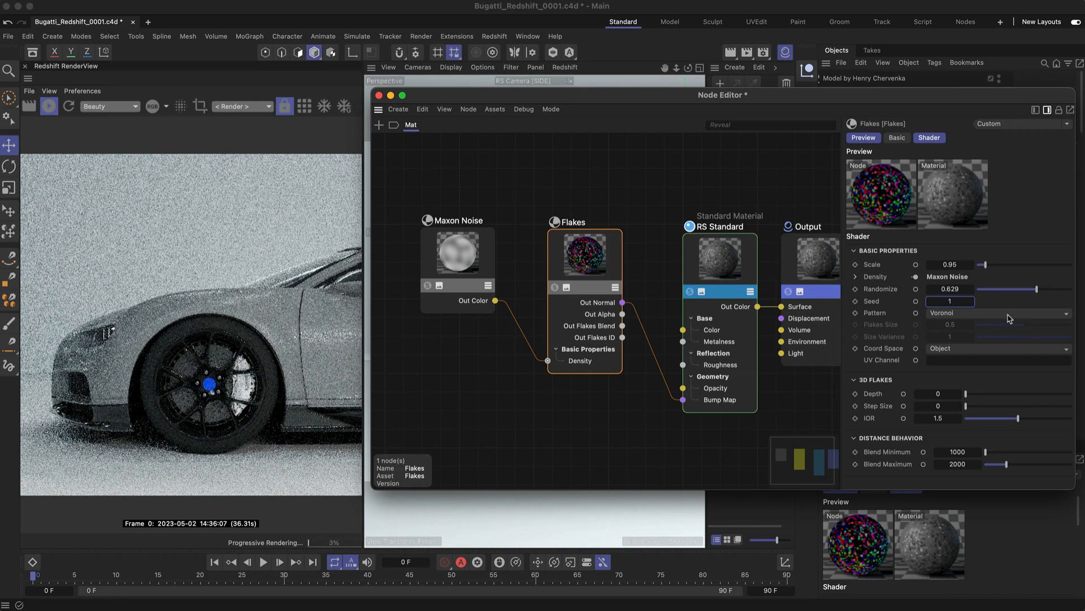
click(998, 312)
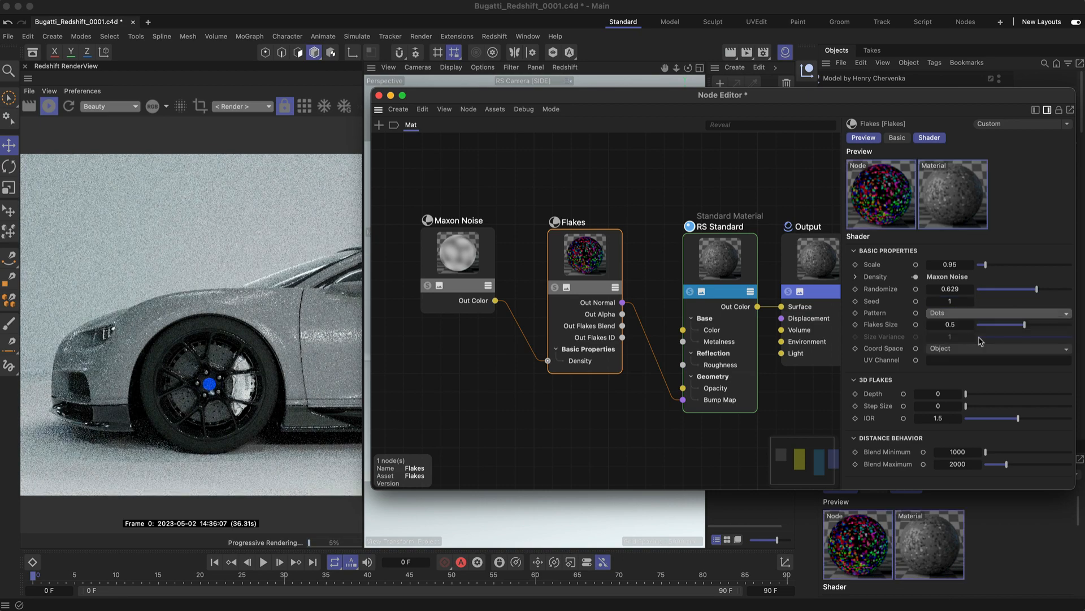
drag(1025, 325, 1053, 325)
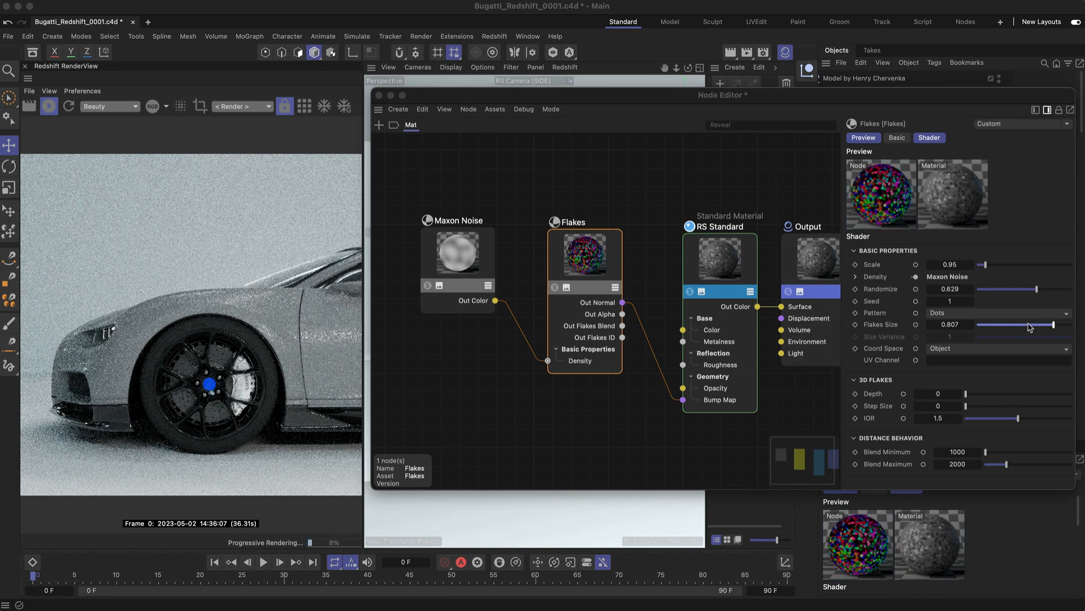
drag(1030, 324, 1018, 325)
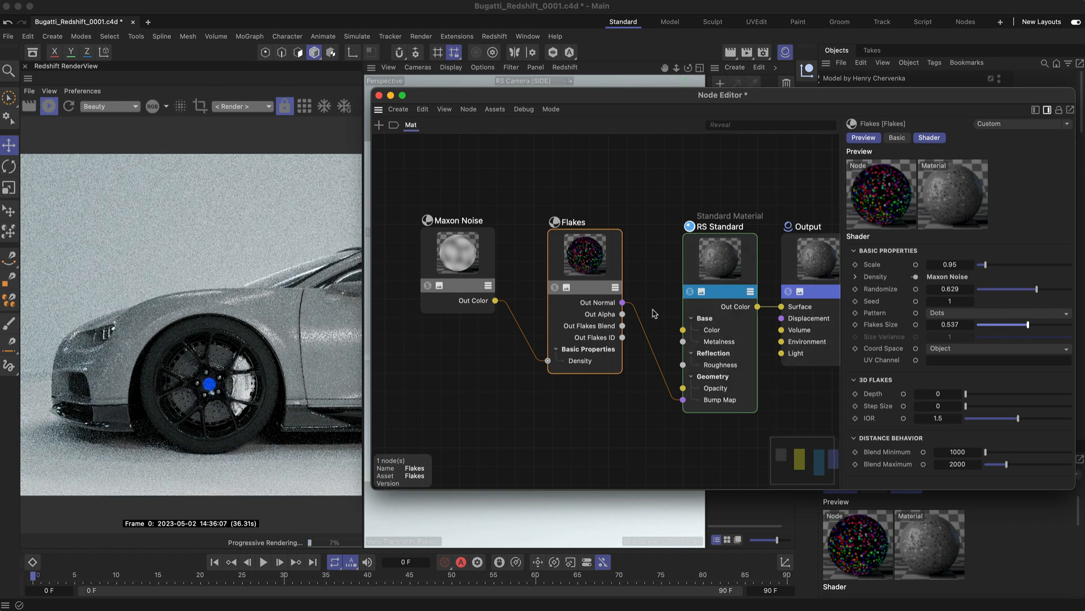
- Make the RS Standard paint metallic blue (hue 240) with light cyan reflections at roughness 0.3
click(458, 253)
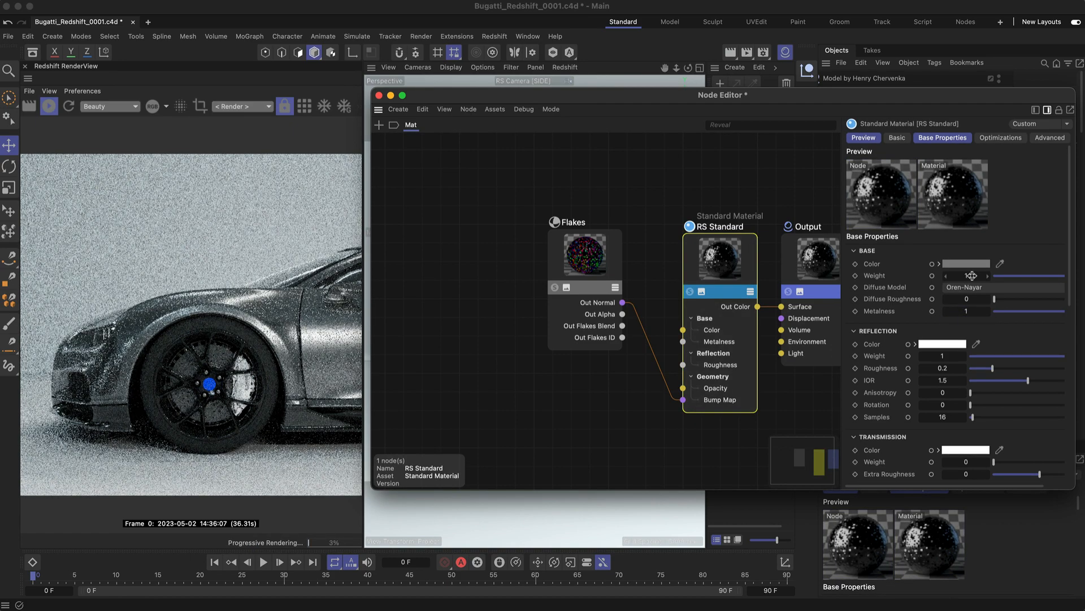
click(966, 263)
text(20)
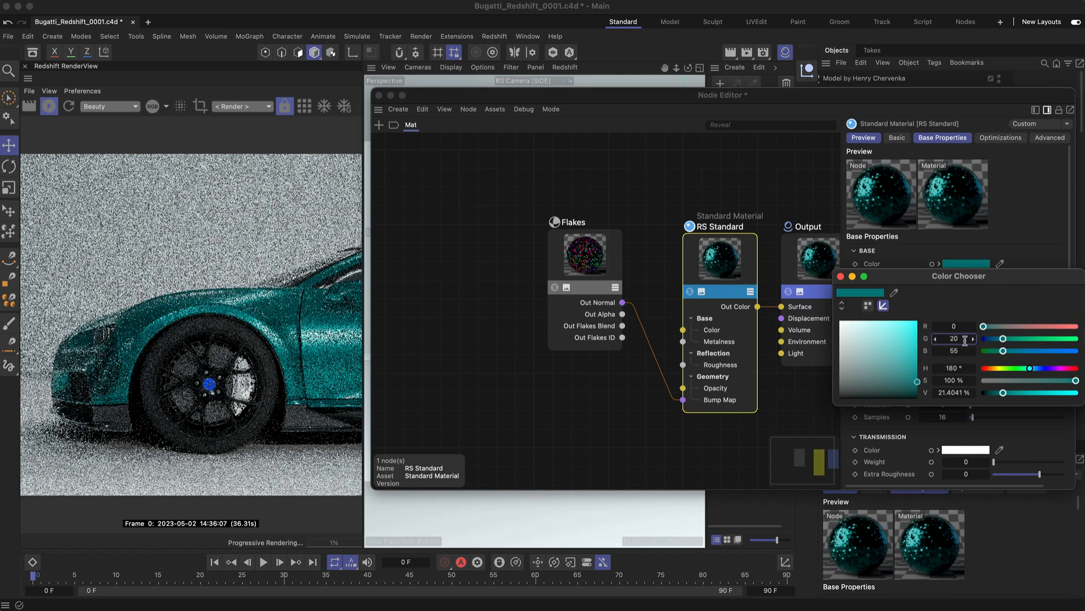
text(240)
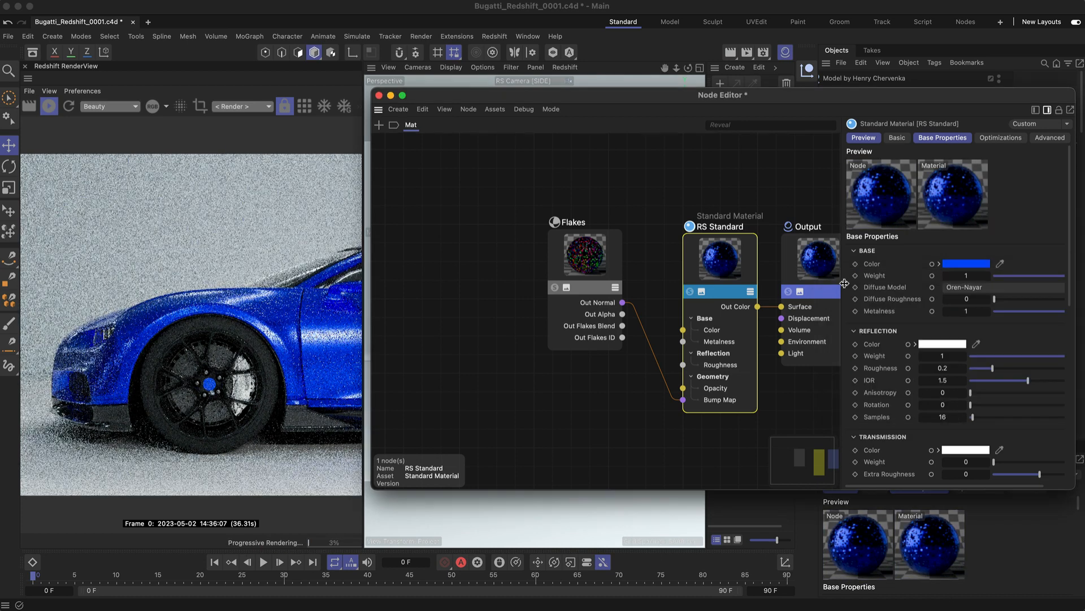
click(942, 344)
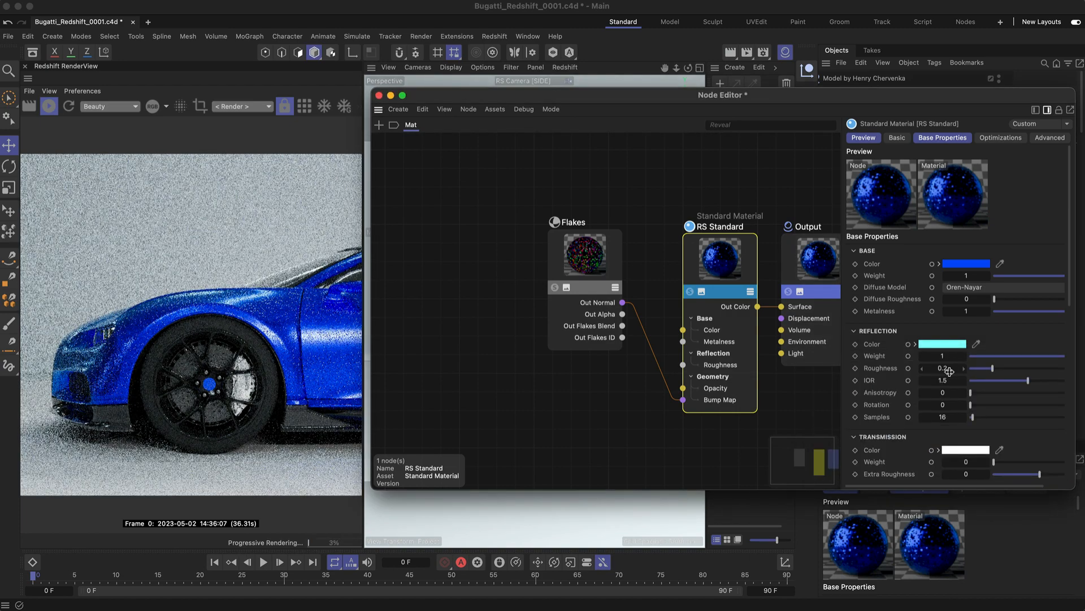
drag(976, 368, 998, 367)
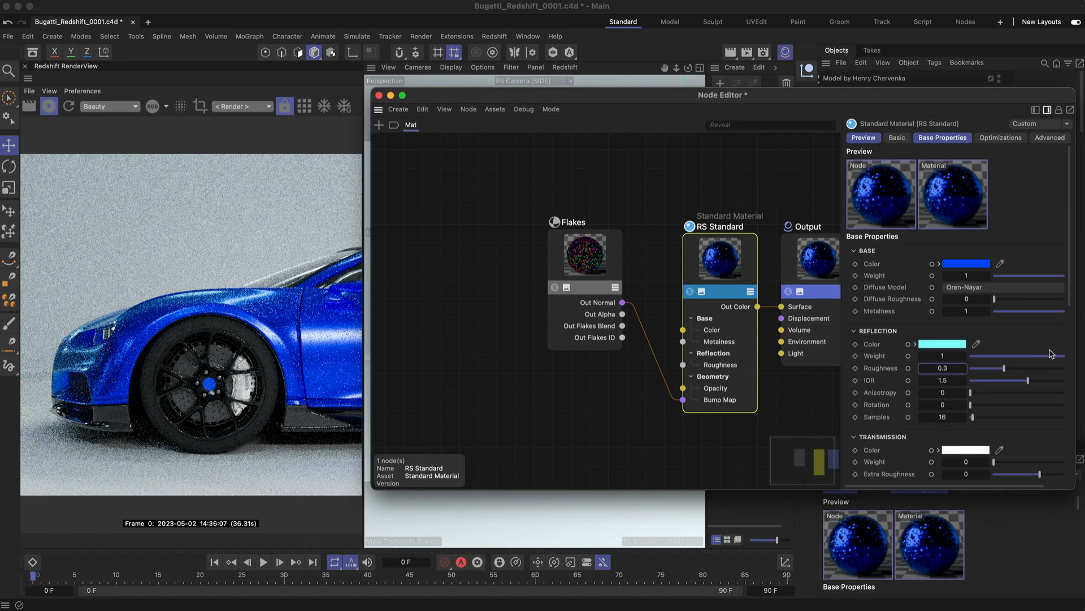
scroll(down, 3)
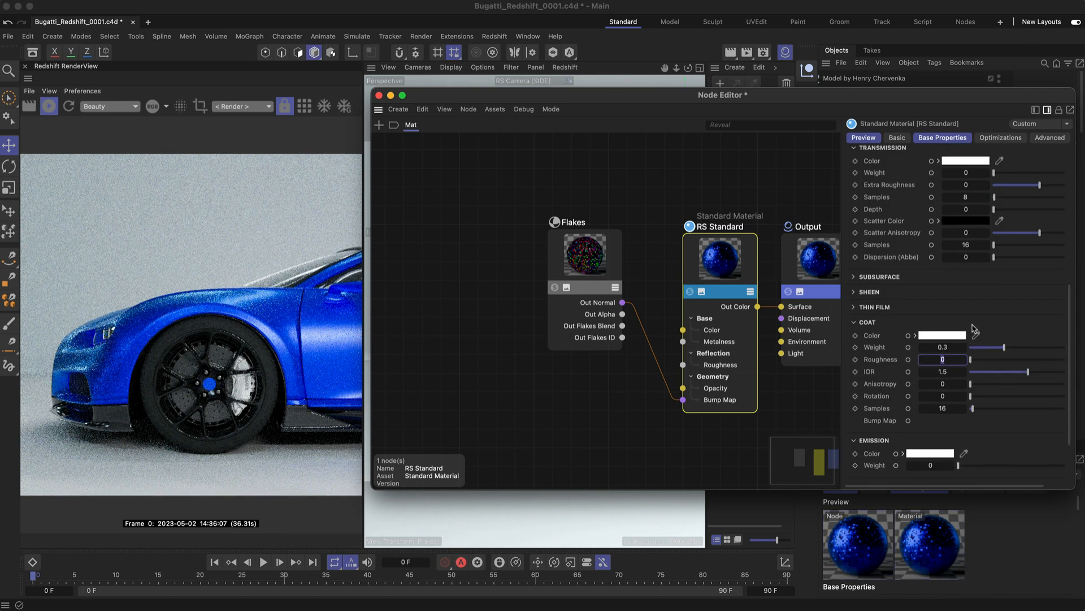
- Set coat roughness 0, then flakes scale 0.1, density 1, randomize 0.2 with Voronoi pattern
click(586, 258)
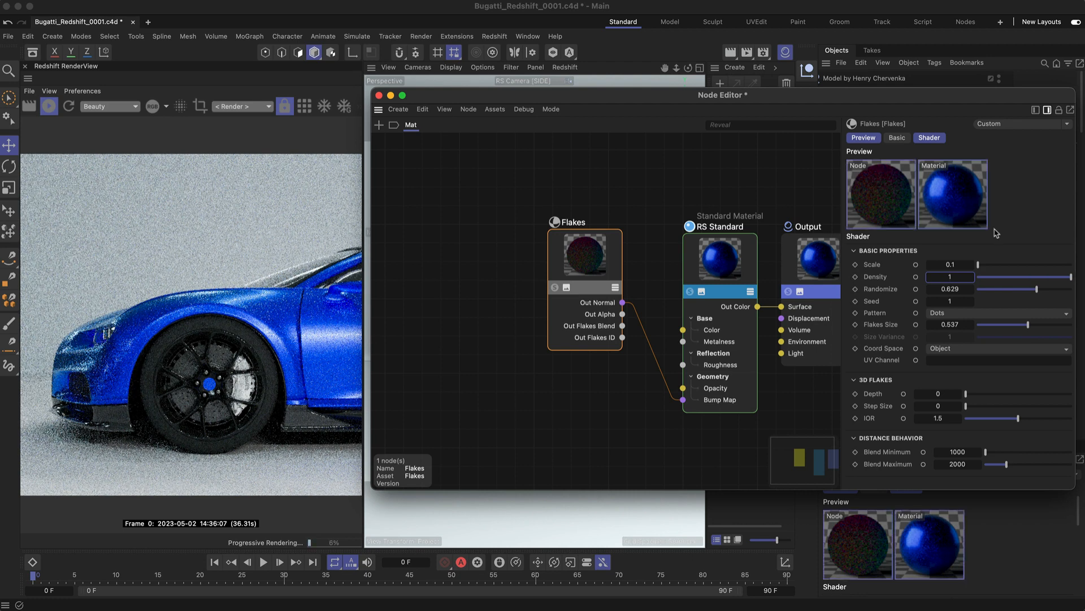
click(949, 290)
text(0.2)
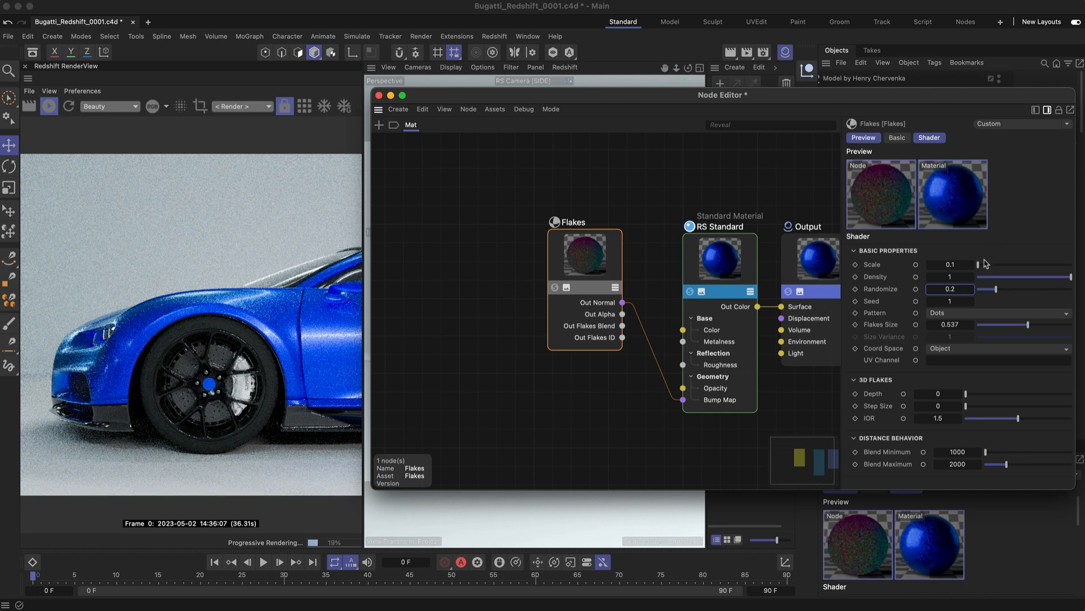
click(998, 312)
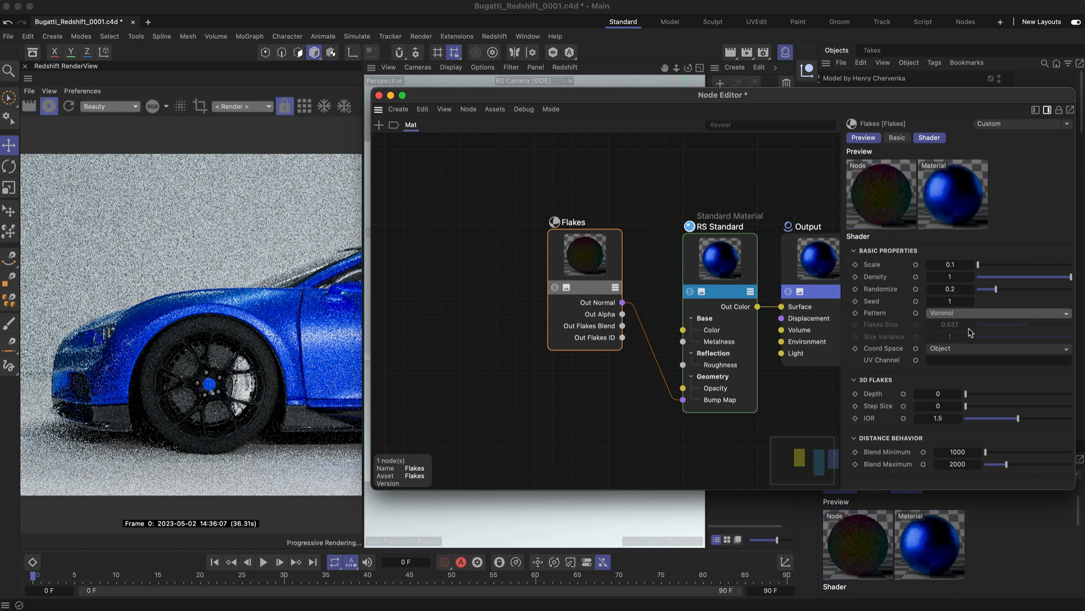